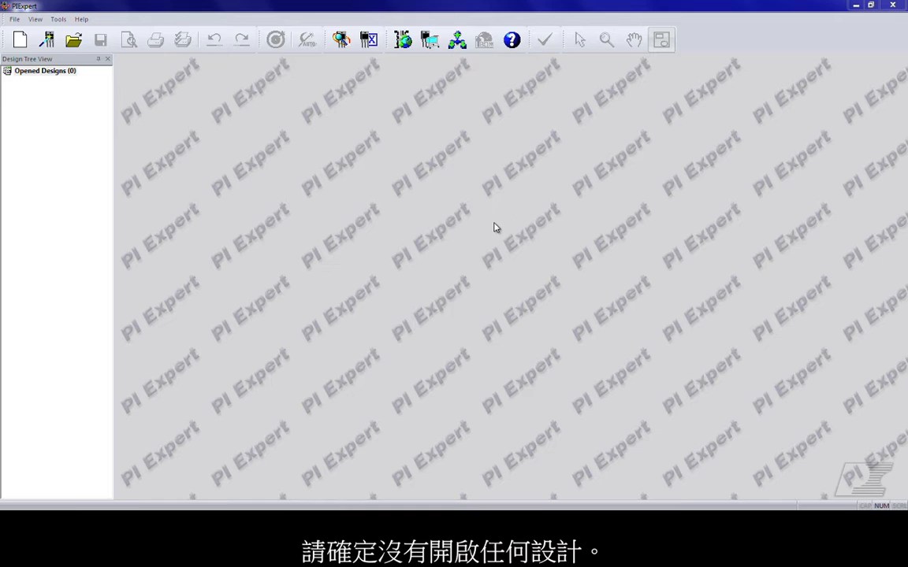
Show the Component Library's Transformers list of default cores.
{"action": "left_click", "coordinate": [56, 19]}
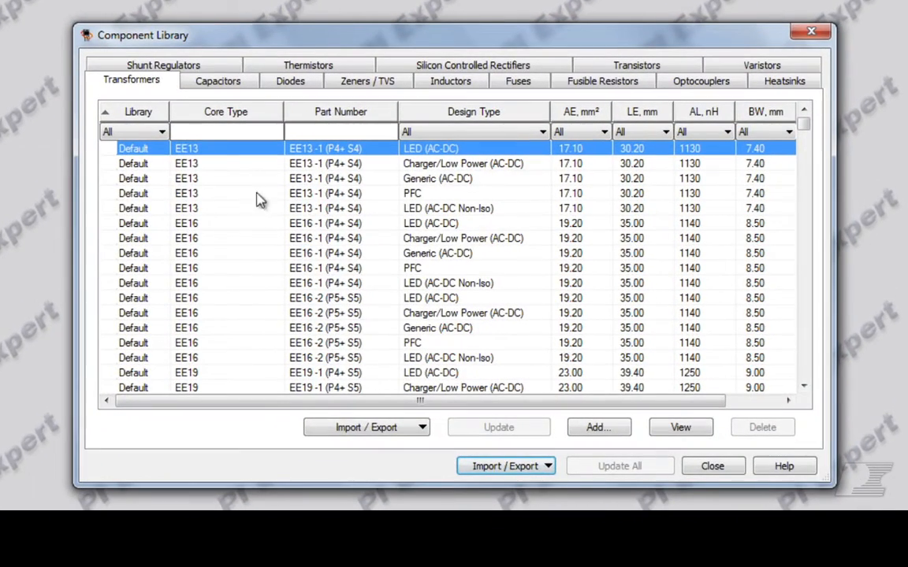
Select the EE13-1 (P4+S4) Generic (AC-DC) row as the template for the new core.
{"action": "left_click", "coordinate": [438, 178]}
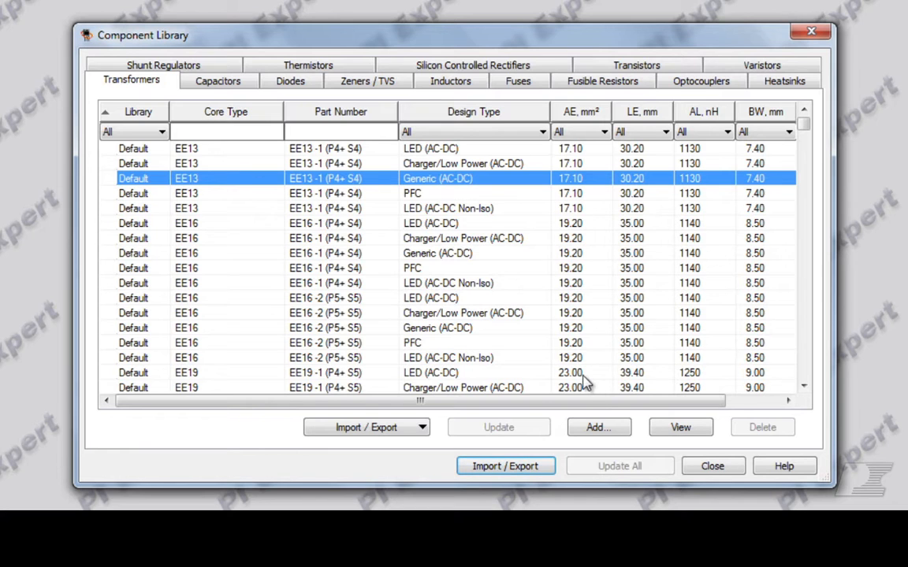
Add a new core named 'My Custom EF16', keeping design type Generic (AC-DC).
{"action": "left_click", "coordinate": [679, 427]}
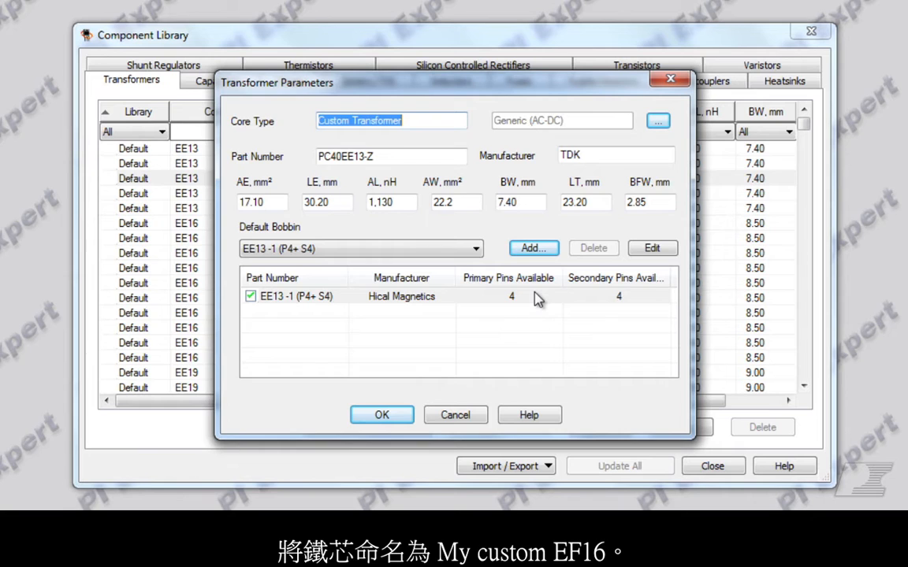
{"action": "type", "text": "My"}
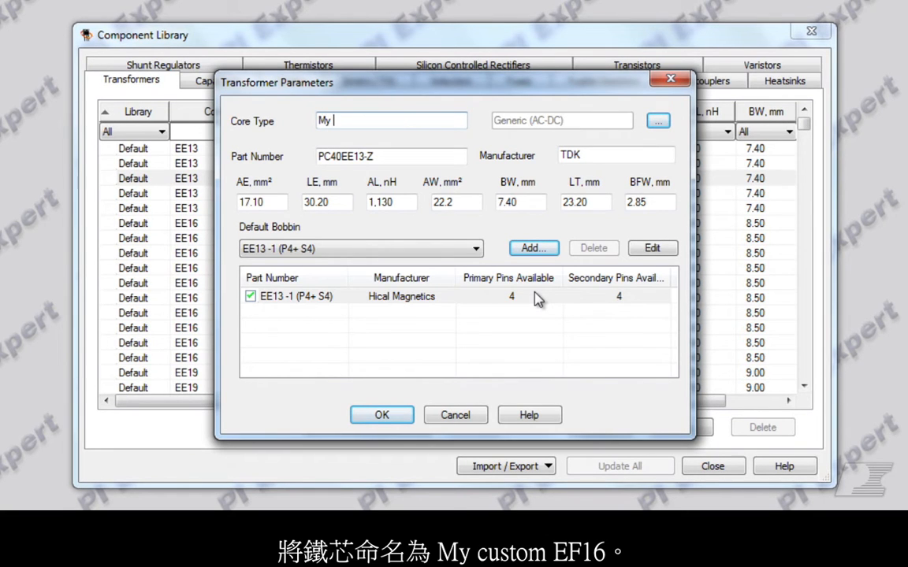
{"action": "type", "text": "Custom EF"}
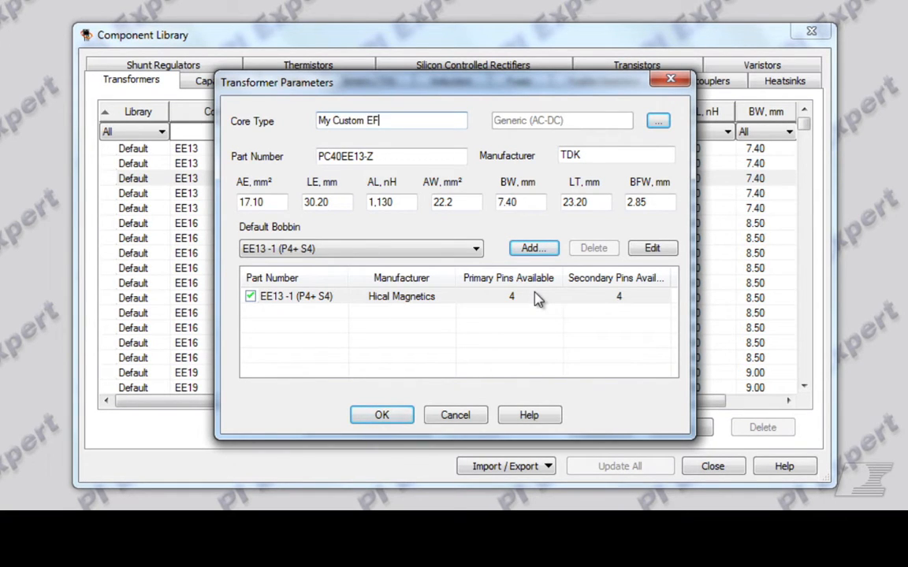
{"action": "type", "text": "16"}
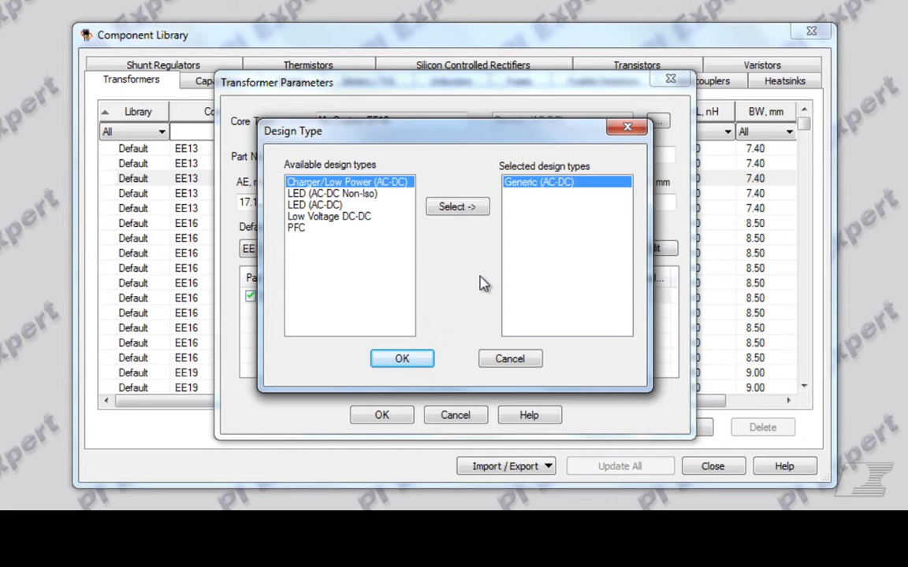
{"action": "left_click", "coordinate": [402, 359]}
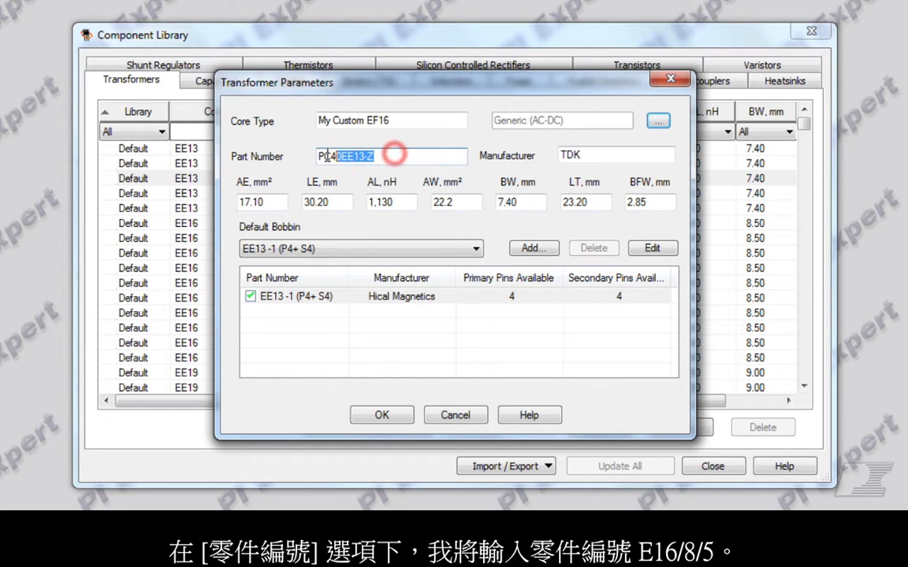
Give the new core part number E16/8/5 and manufacturer Generic.
{"action": "type", "text": "E16"}
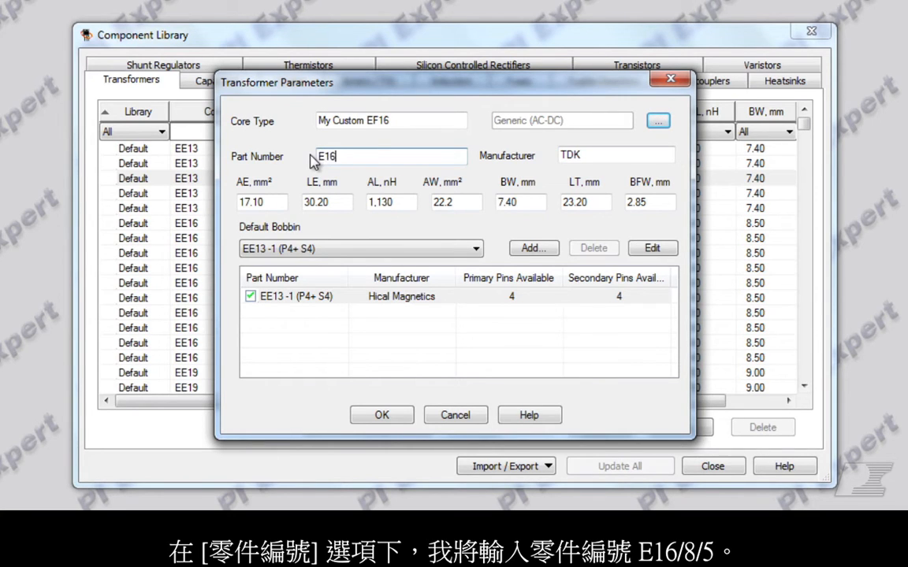
{"action": "type", "text": "/8/"}
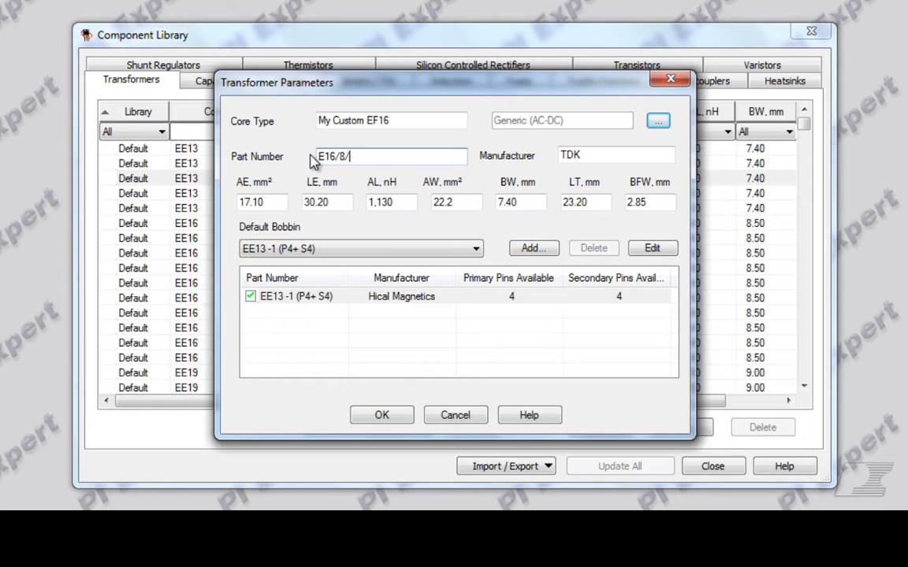
{"action": "left_click", "coordinate": [616, 156]}
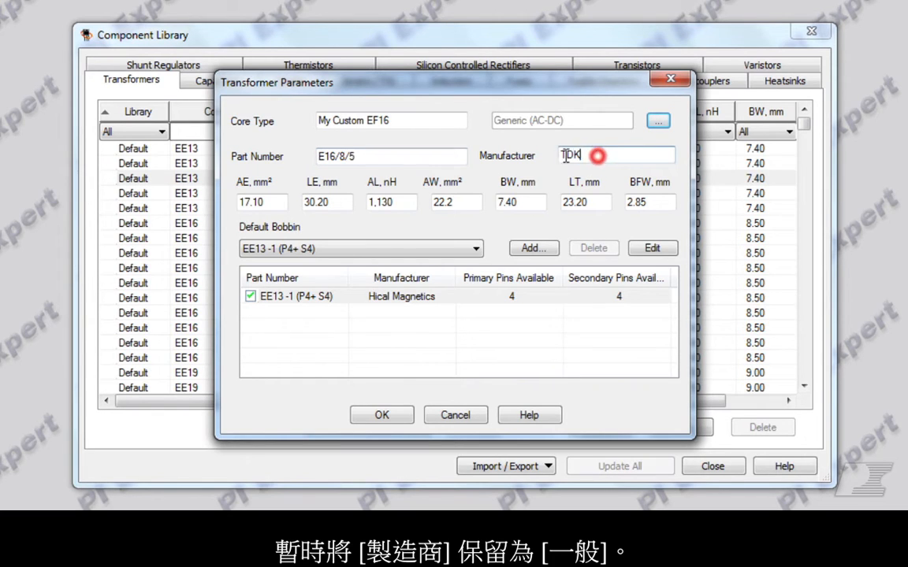
{"action": "type", "text": "Gener"}
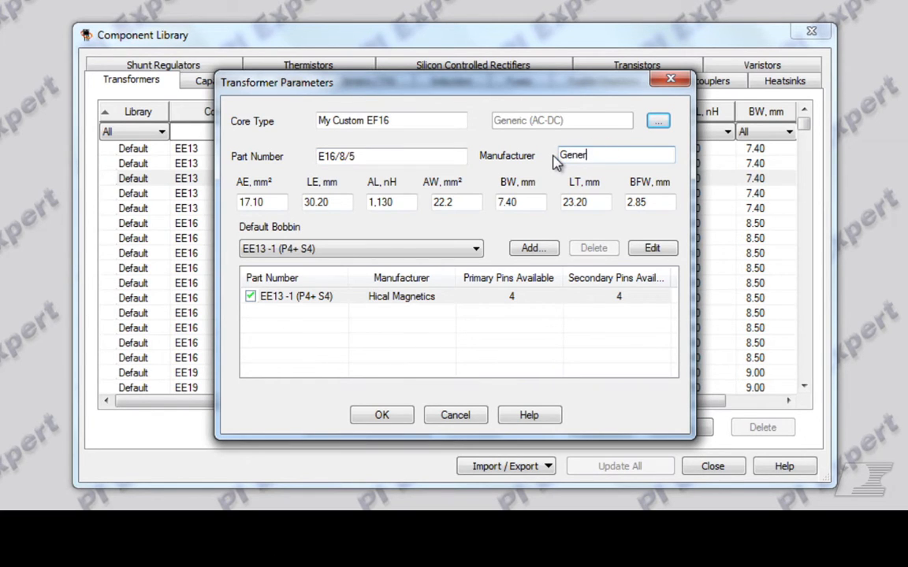
{"action": "type", "text": "ic"}
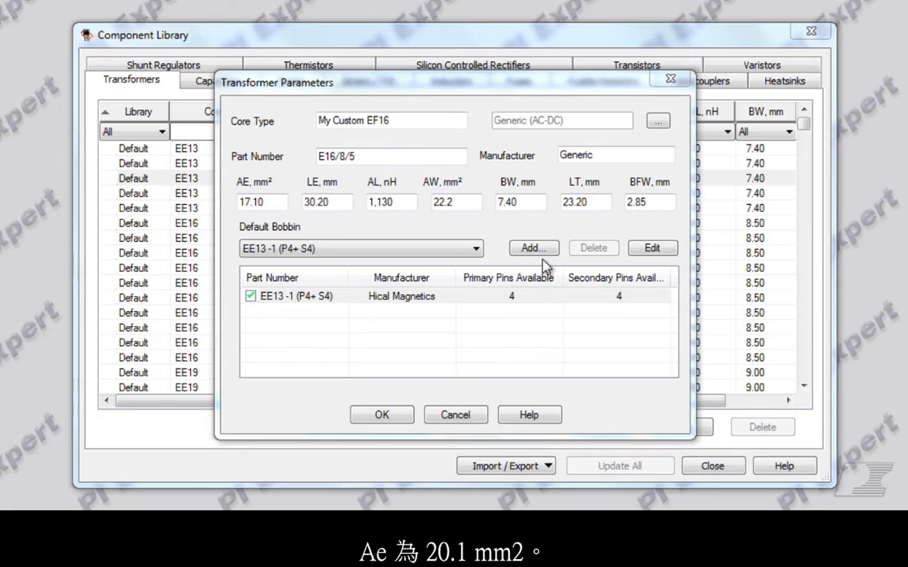
Enter core dimensions AE 20.10, LE 37.6, AL 980, AW 21.6, BW 9.40, LT 31, BFW 2.25.
{"action": "triple_click", "coordinate": [261, 202]}
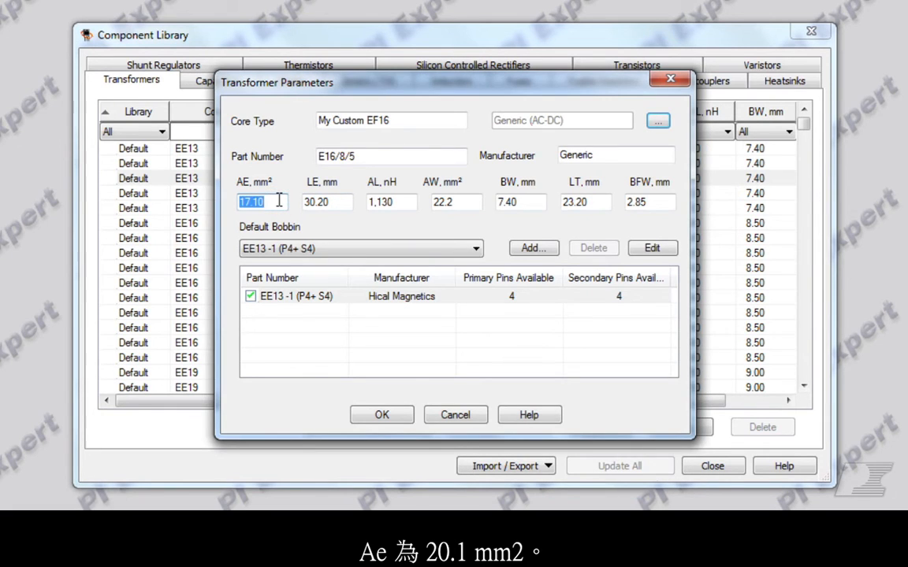
{"action": "type", "text": "20.10"}
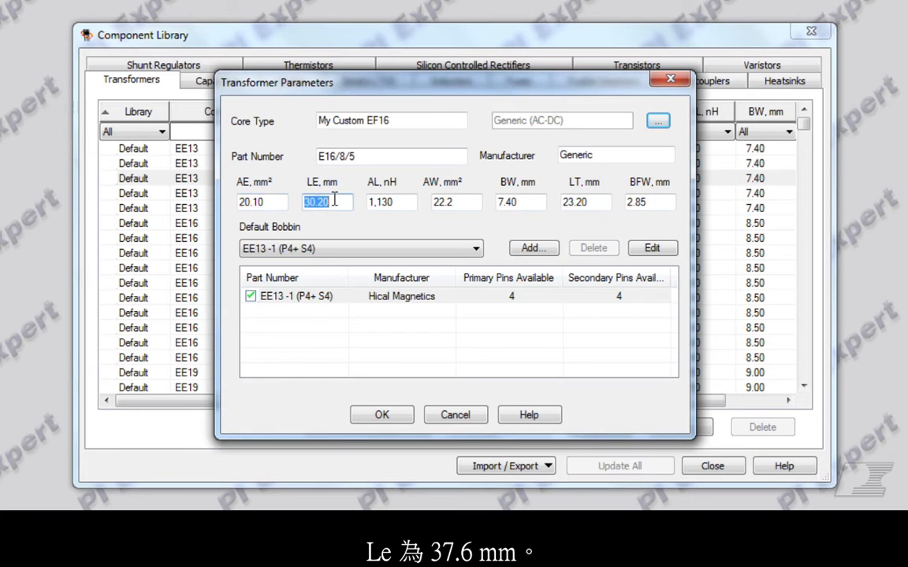
{"action": "type", "text": "37.60"}
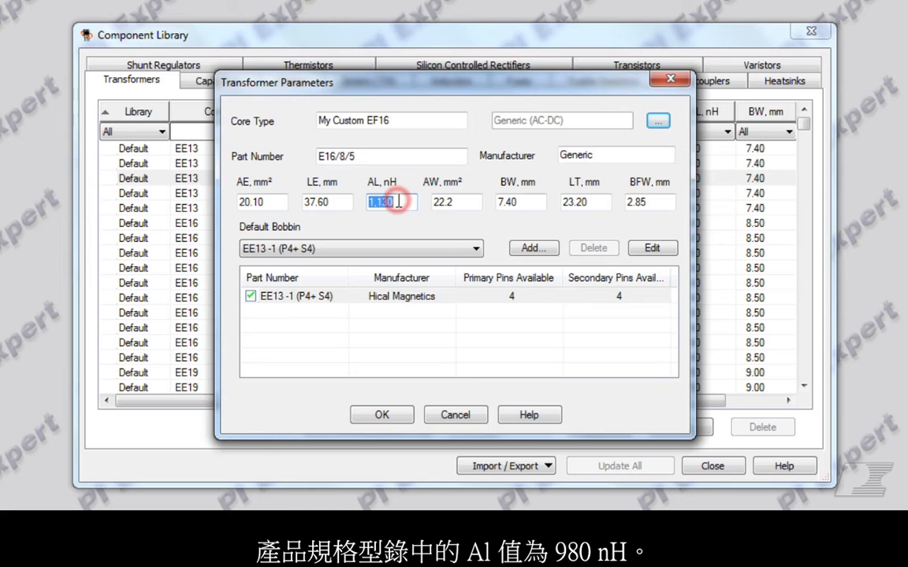
{"action": "type", "text": "9"}
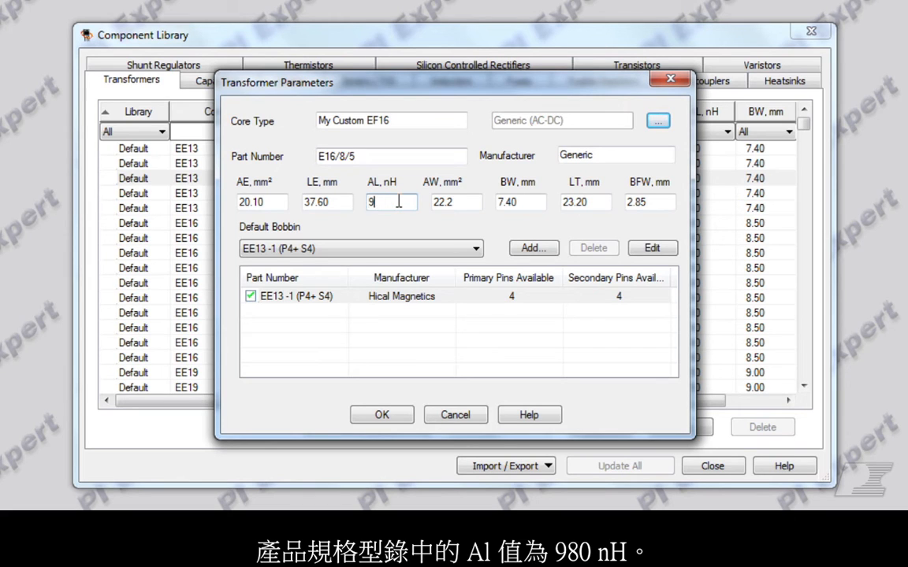
{"action": "type", "text": "80"}
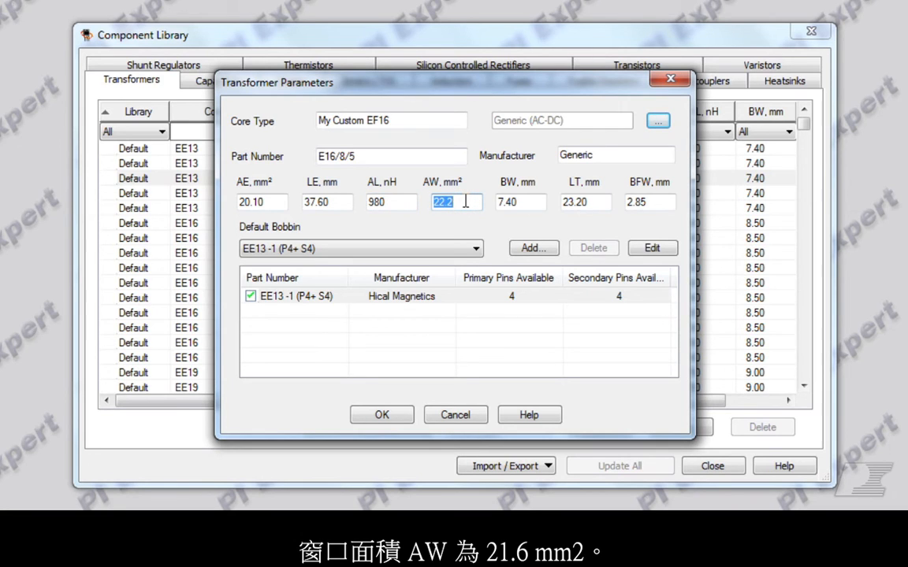
{"action": "type", "text": "21.6"}
{"action": "left_click", "coordinate": [521, 202]}
{"action": "type", "text": "9"}
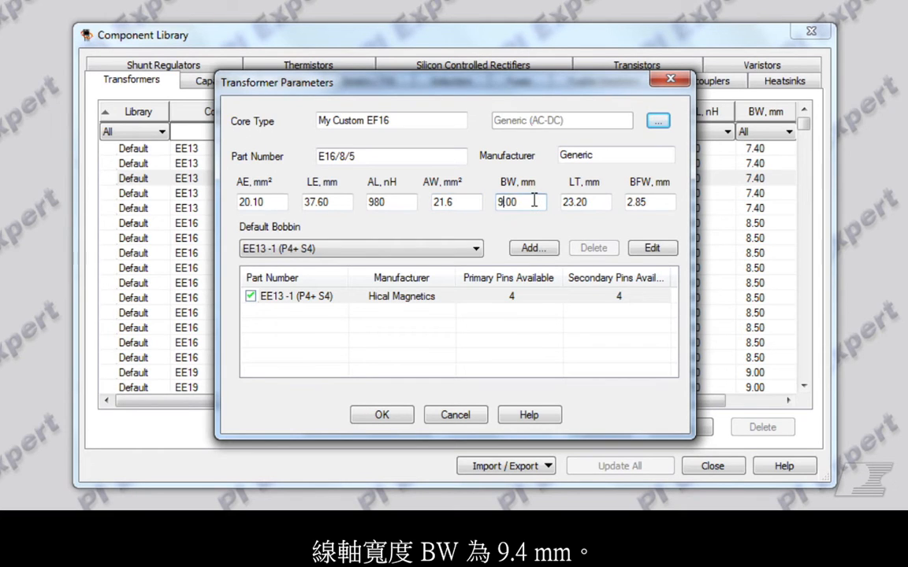
{"action": "type", "text": ".40"}
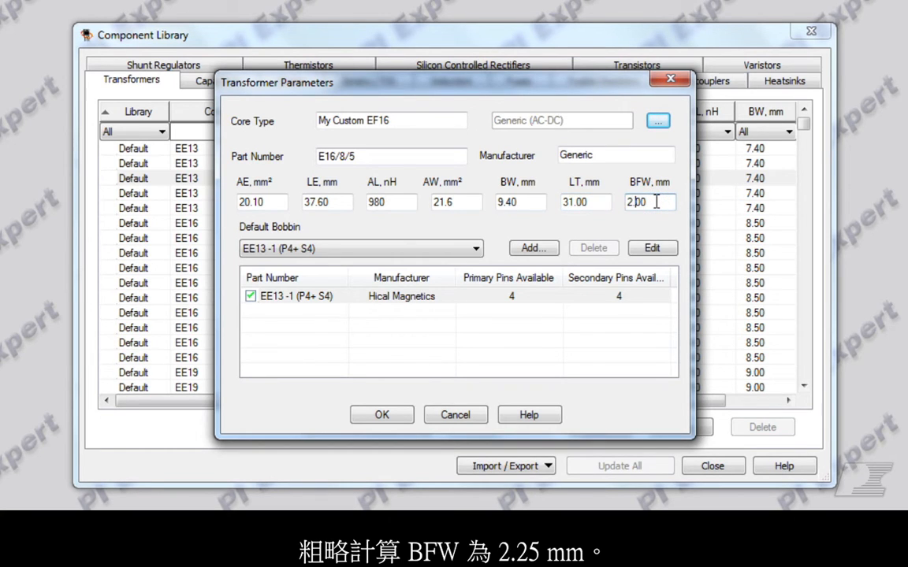
{"action": "type", "text": "2.25"}
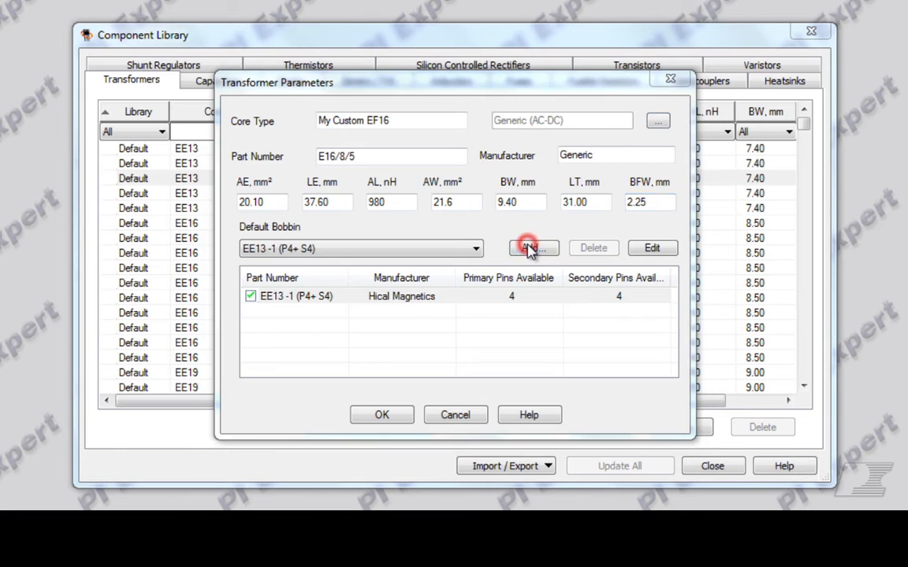
Add a default bobbin with part number 'My EF16 Bobbin(P4+S4)' and manufacturer Generic.
{"action": "left_click", "coordinate": [532, 247]}
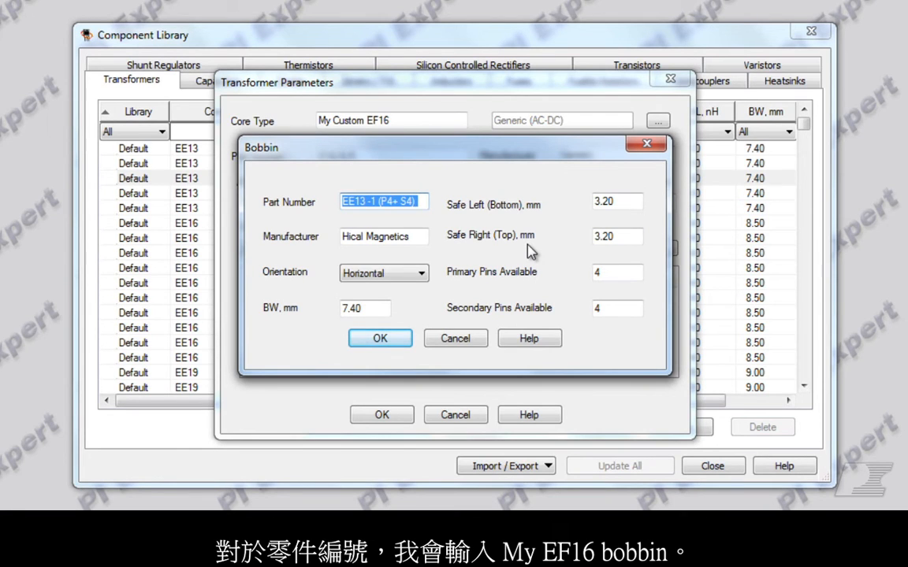
{"action": "type", "text": "My"}
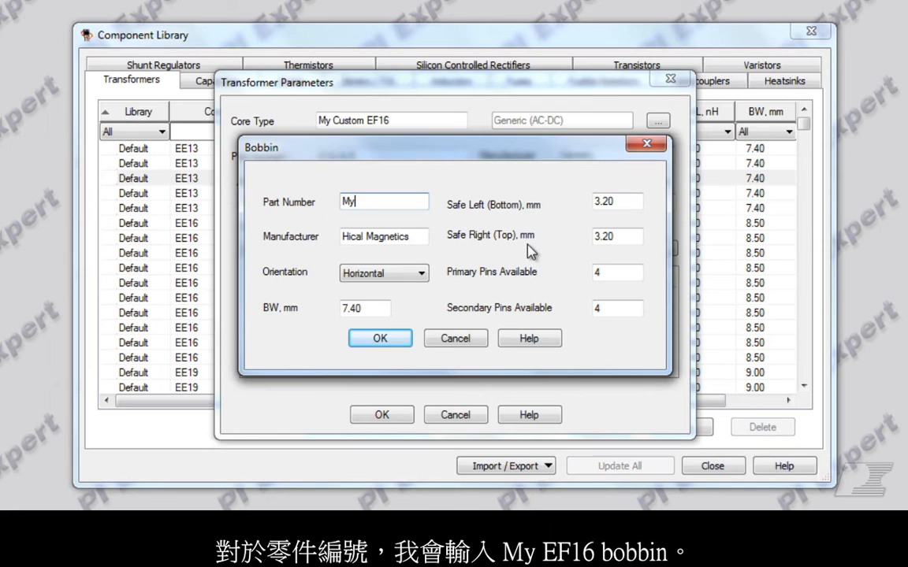
{"action": "type", "text": "EF1"}
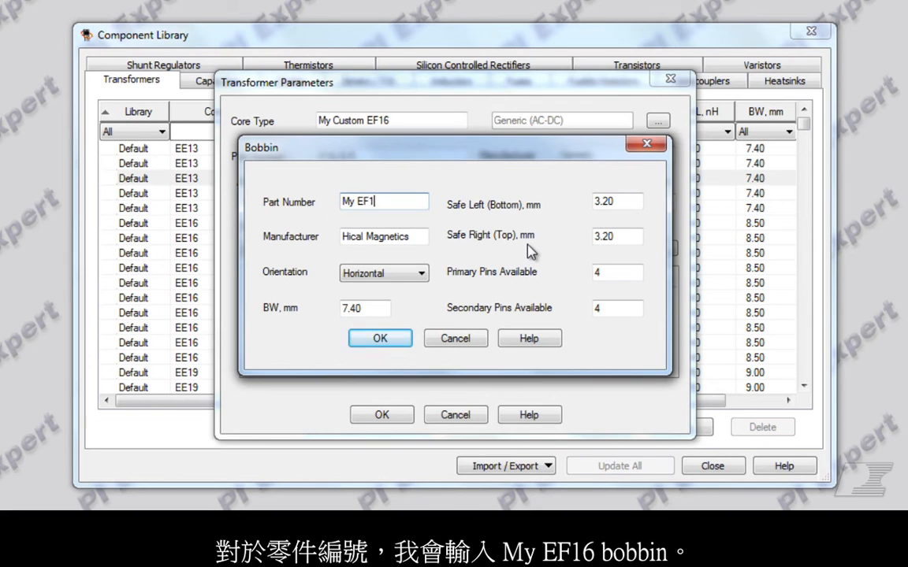
{"action": "type", "text": "6 Bobbi"}
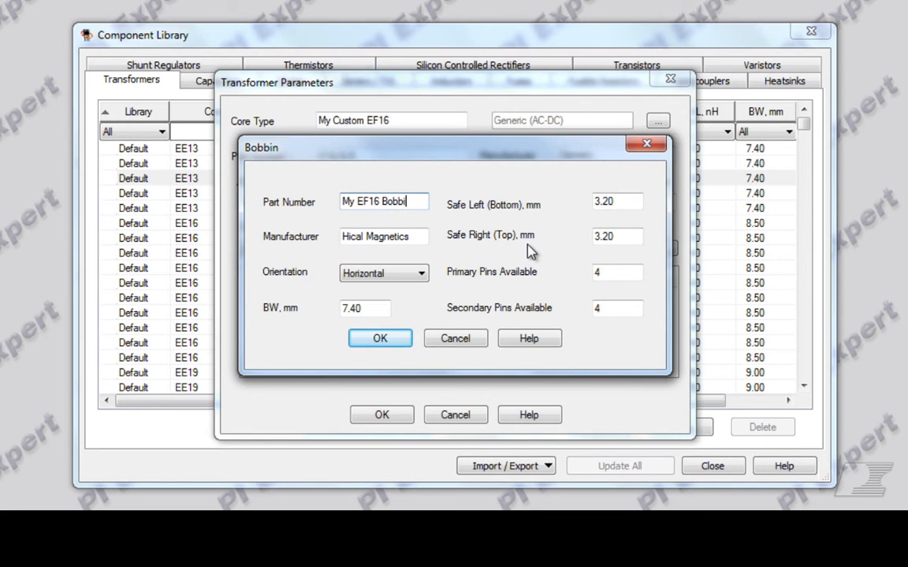
{"action": "type", "text": "n("}
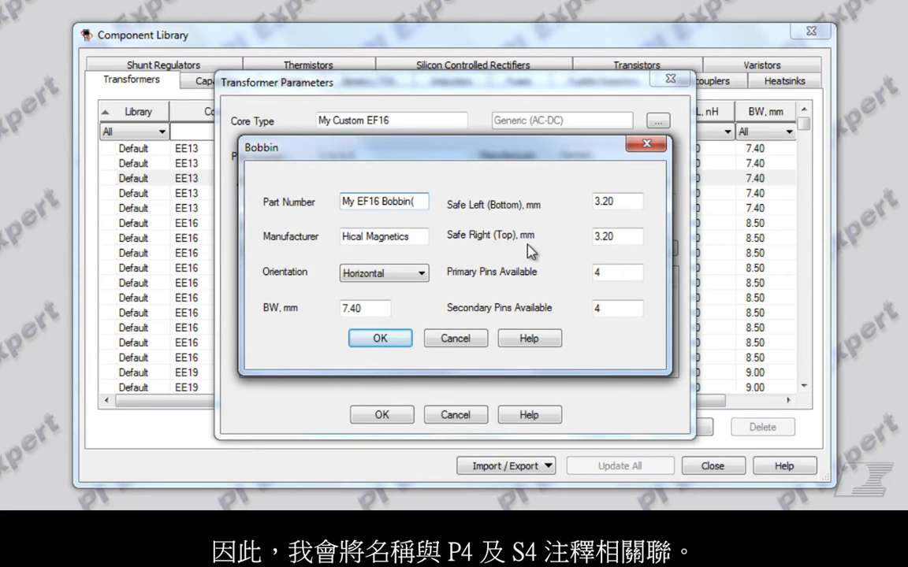
{"action": "type", "text": "P4"}
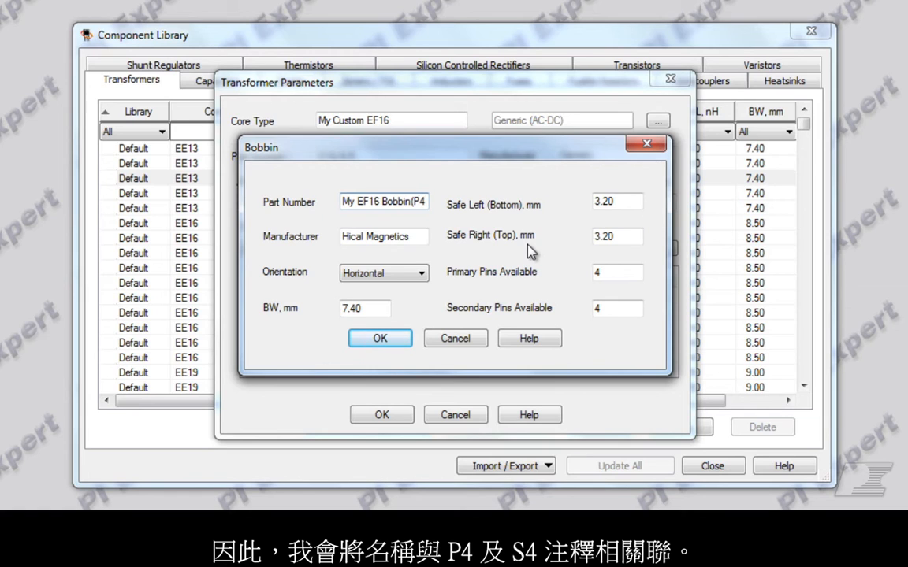
{"action": "type", "text": "EF16 Bobbin(P4+S4"}
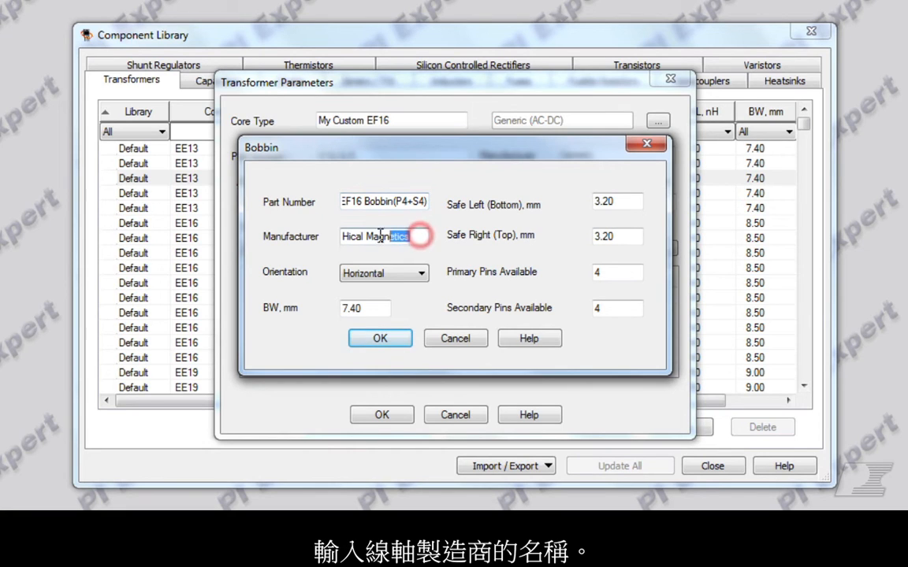
{"action": "type", "text": "G"}
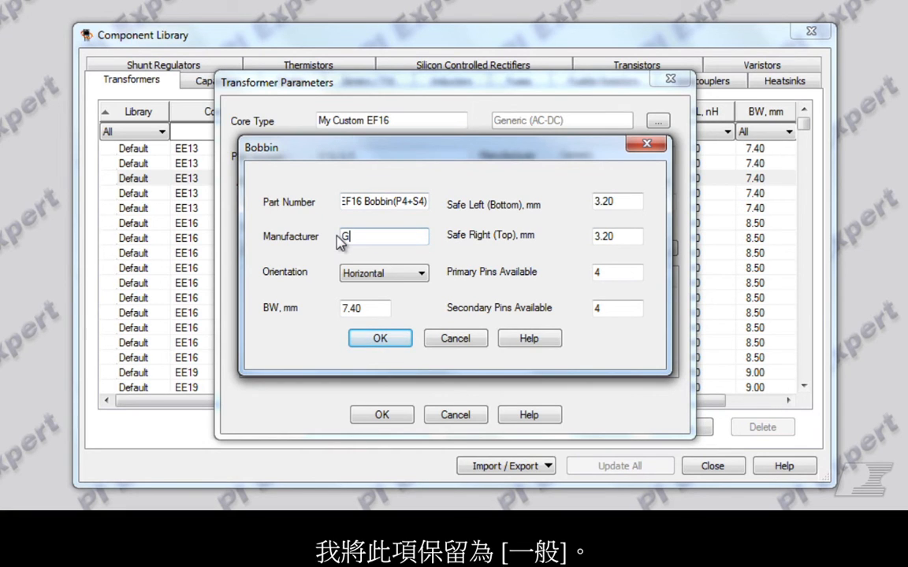
{"action": "type", "text": "eneric"}
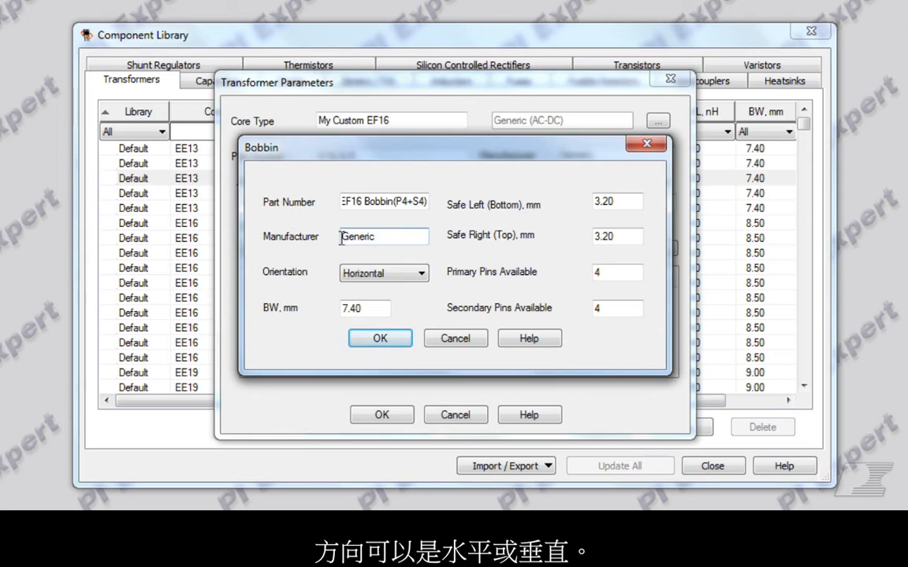
Keep the bobbin orientation Horizontal and set its BW to 9.4 mm.
{"action": "left_click", "coordinate": [419, 272]}
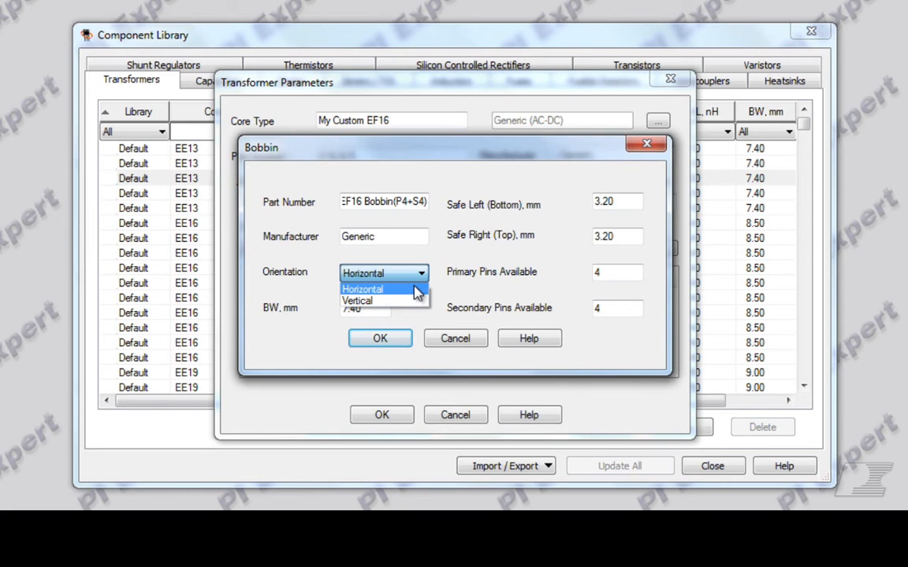
{"action": "left_click", "coordinate": [362, 289]}
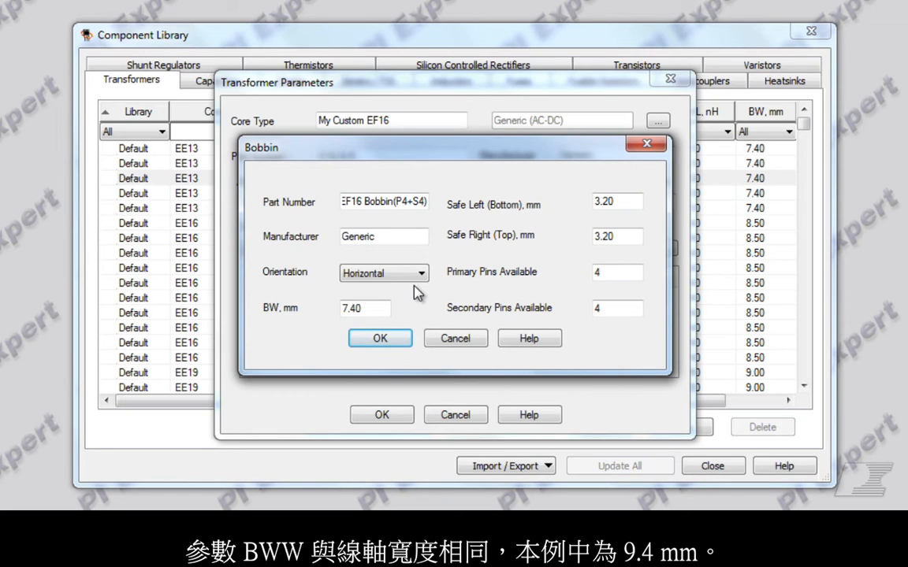
{"action": "triple_click", "coordinate": [364, 307]}
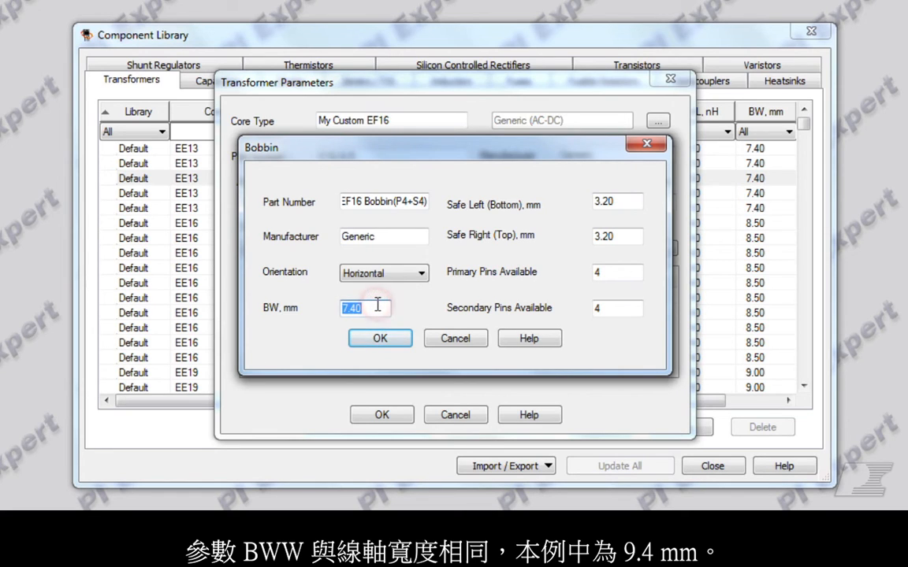
{"action": "type", "text": "9.4"}
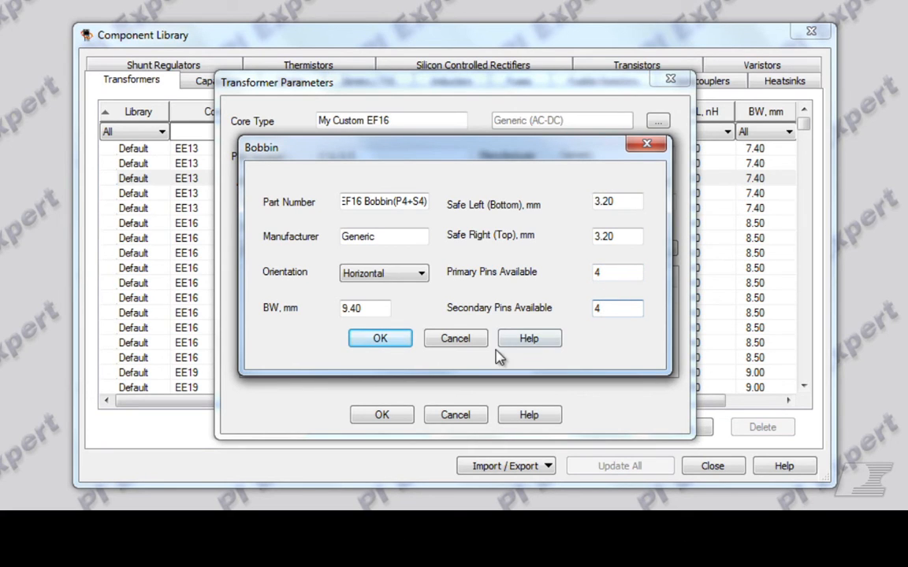
Save the new bobbin, delete the EE13-1 bobbin, and confirm the custom core's parameters.
{"action": "left_click", "coordinate": [379, 338]}
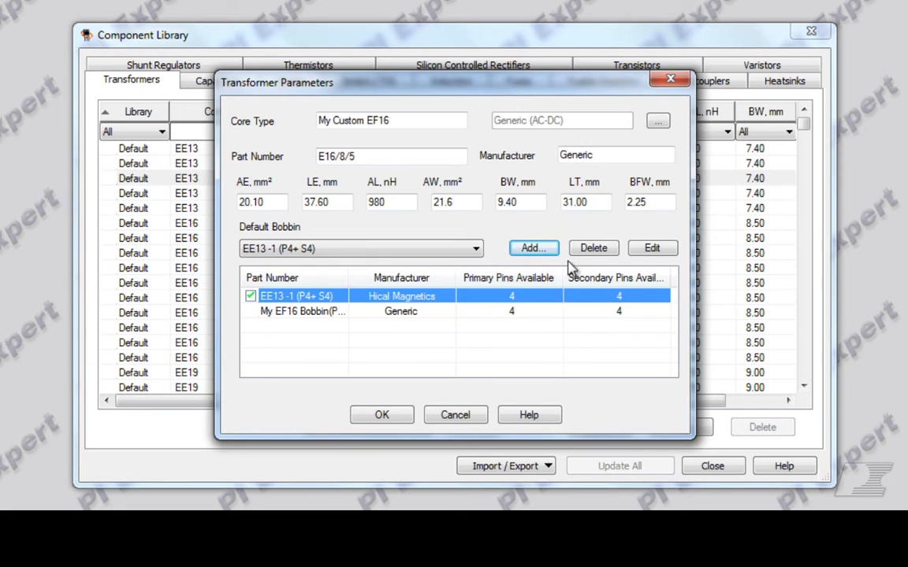
{"action": "left_click", "coordinate": [593, 248]}
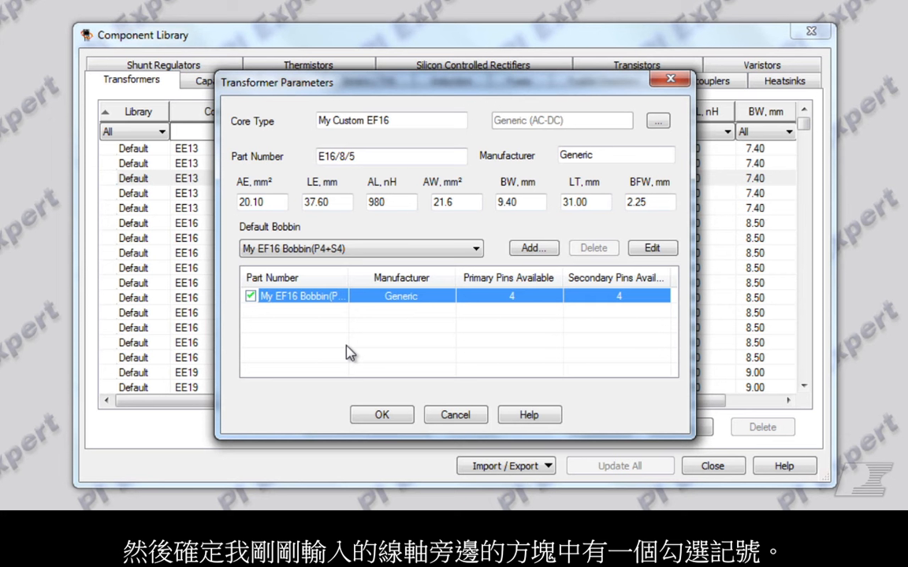
{"action": "mouse_move", "coordinate": [372, 404]}
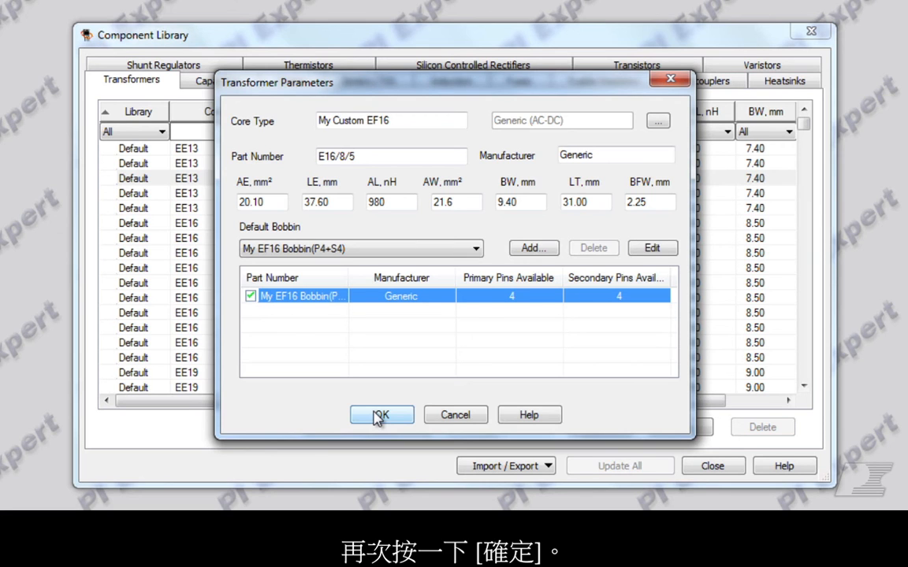
{"action": "left_click", "coordinate": [382, 415]}
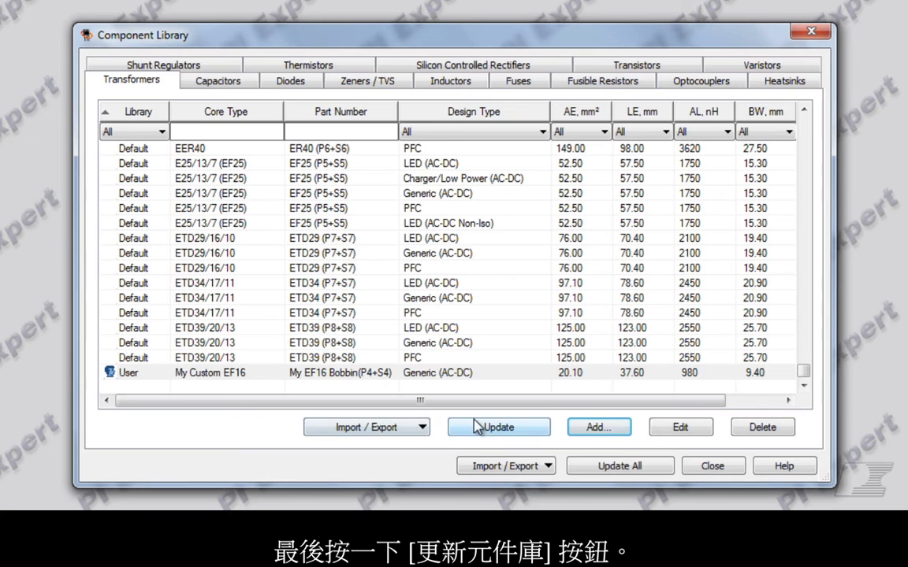
Update the user library with My Custom EF16 and close the Component Library.
{"action": "left_click", "coordinate": [498, 425]}
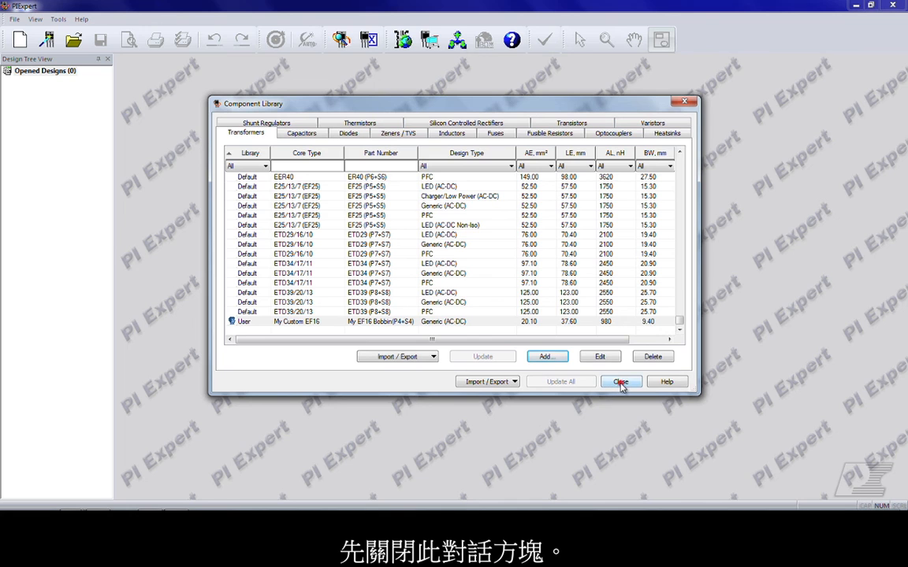
{"action": "left_click", "coordinate": [621, 382]}
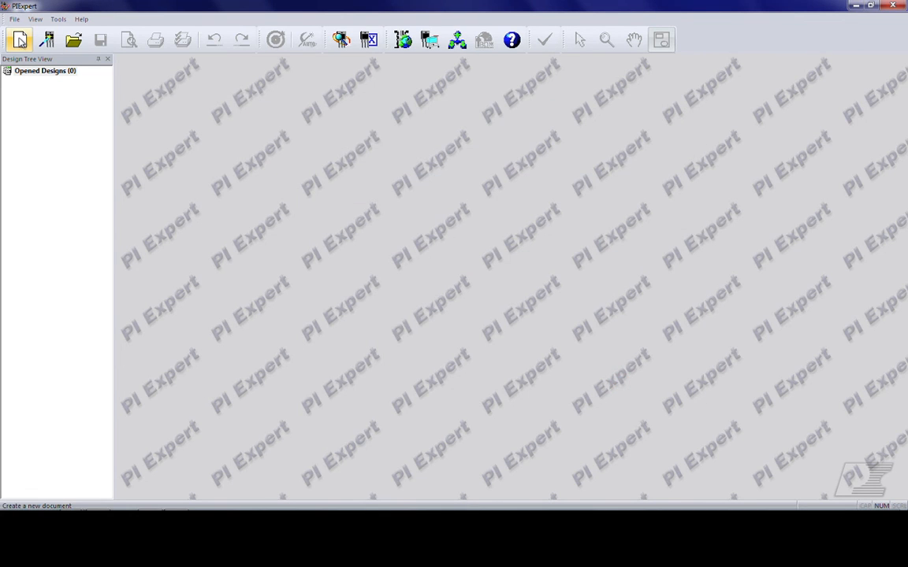
Start a new TinySwitch design with universal input and one 5 V, 1 A output.
{"action": "left_click", "coordinate": [19, 39]}
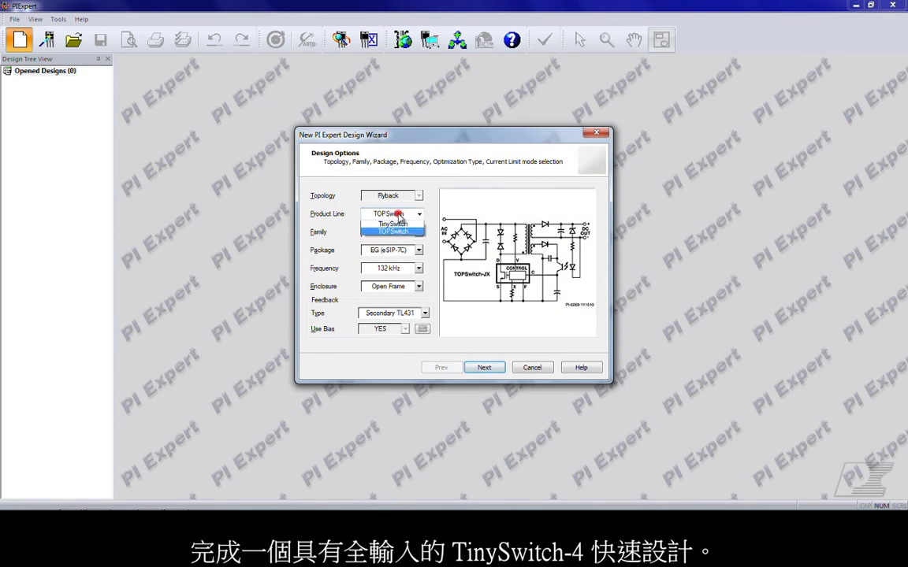
{"action": "left_click", "coordinate": [391, 224]}
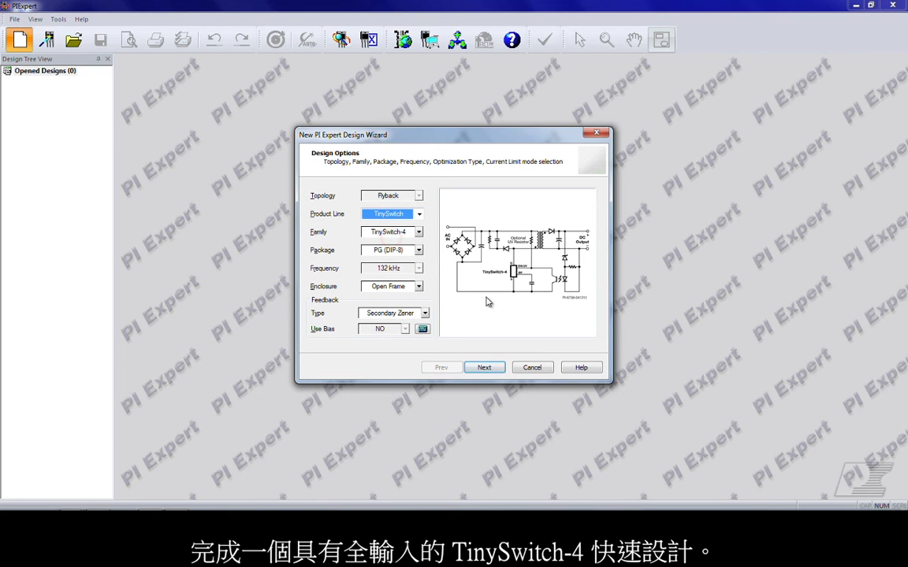
{"action": "left_click", "coordinate": [484, 367]}
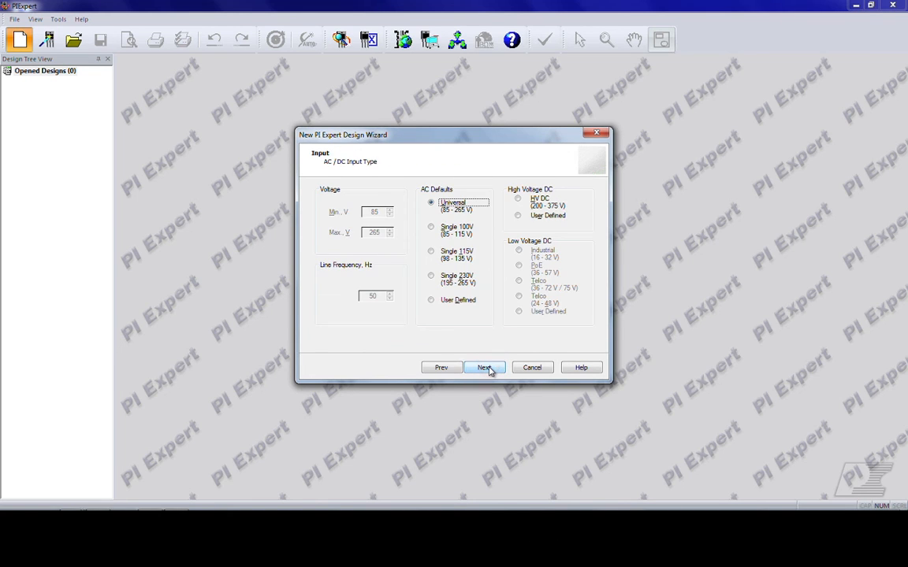
{"action": "left_click", "coordinate": [484, 367]}
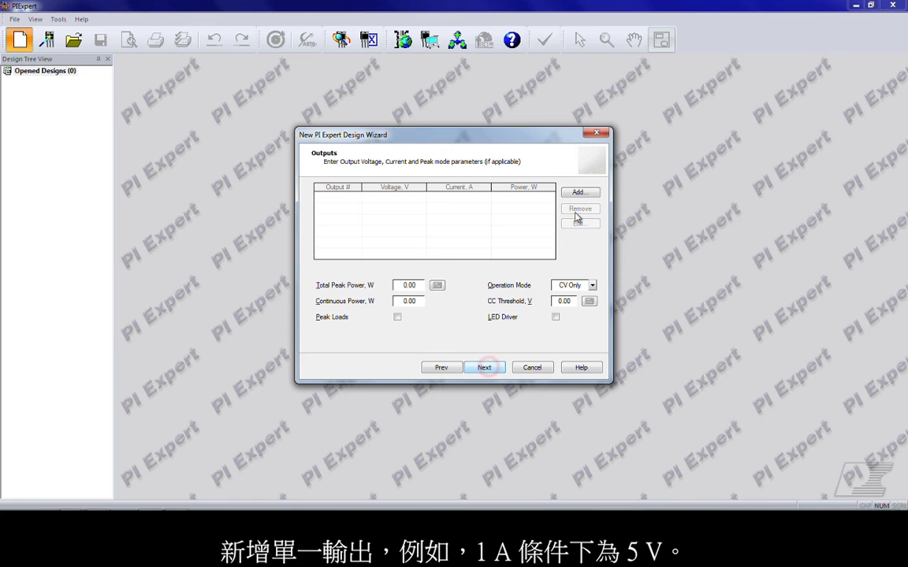
{"action": "left_click", "coordinate": [580, 192]}
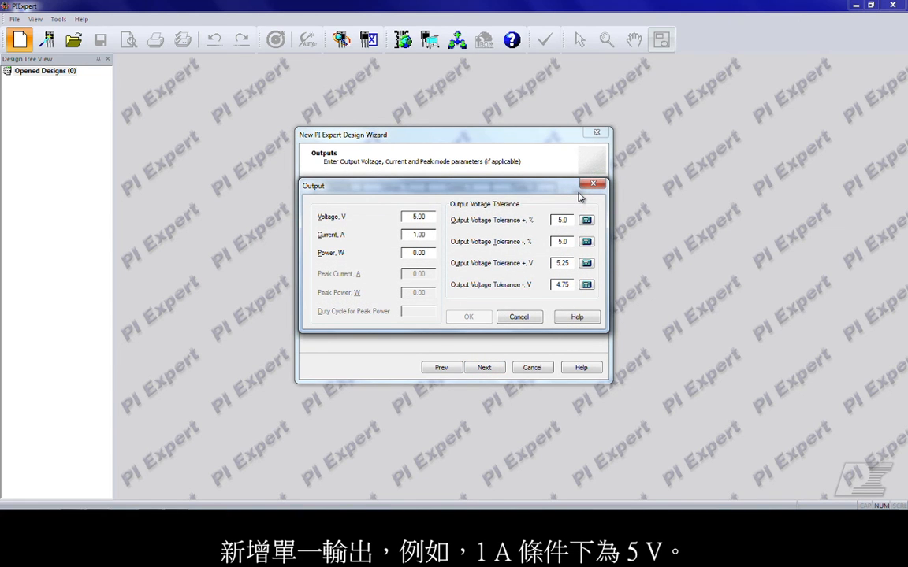
{"action": "left_click", "coordinate": [468, 316]}
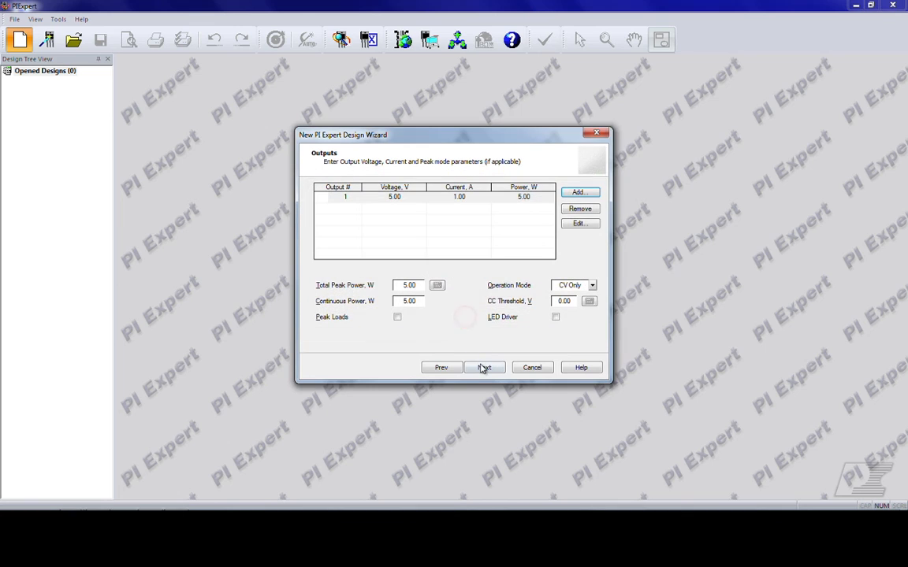
{"action": "left_click", "coordinate": [484, 368]}
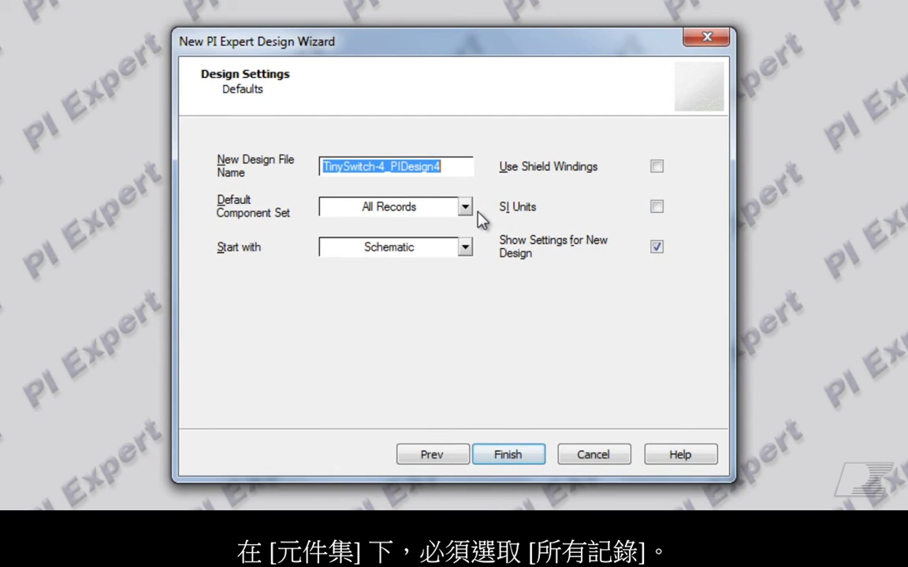
Choose All Records as the default component set and finish the wizard into optimization filtering.
{"action": "left_click", "coordinate": [463, 206]}
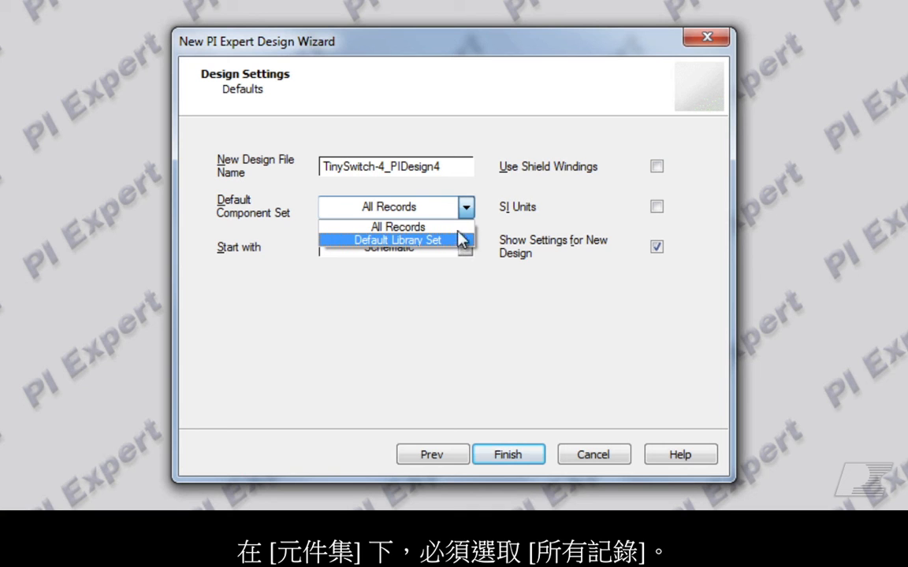
{"action": "left_click", "coordinate": [387, 227]}
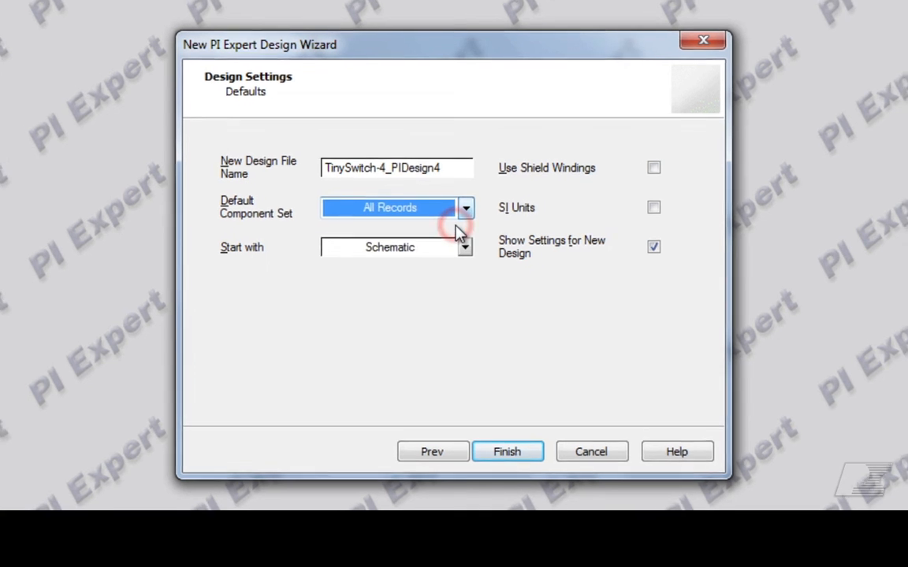
{"action": "left_click", "coordinate": [508, 451]}
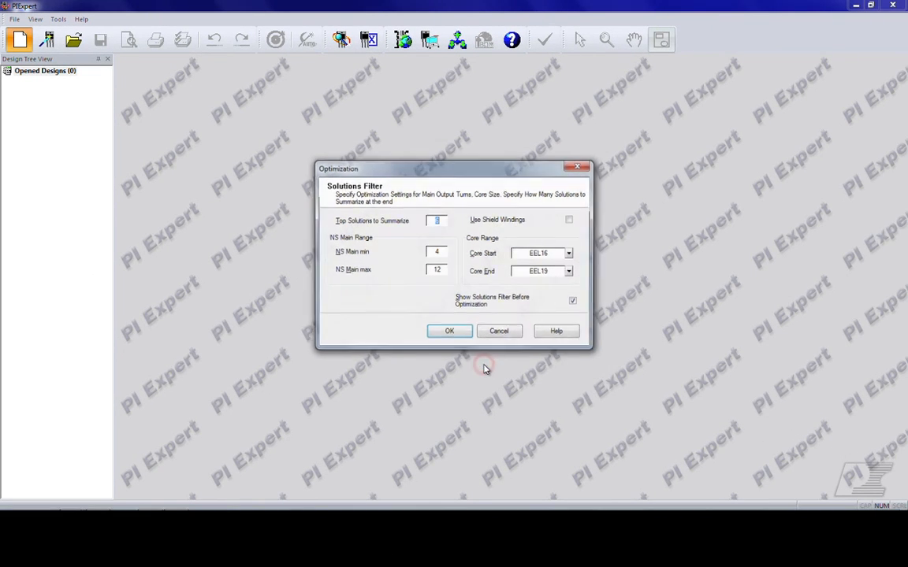
Run the optimization with default filters and open Solution 1 as the TinySwitch-4 design.
{"action": "left_click", "coordinate": [450, 331]}
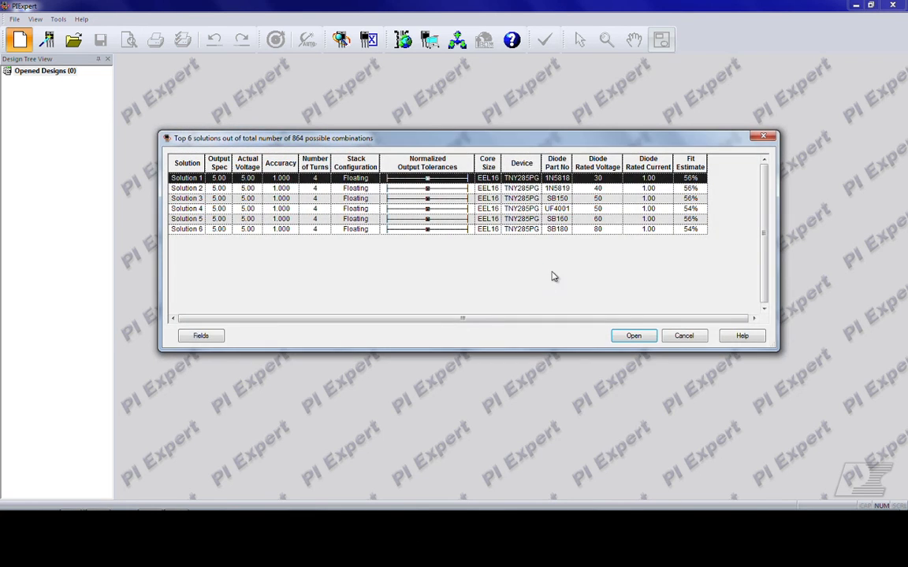
{"action": "left_click", "coordinate": [634, 336]}
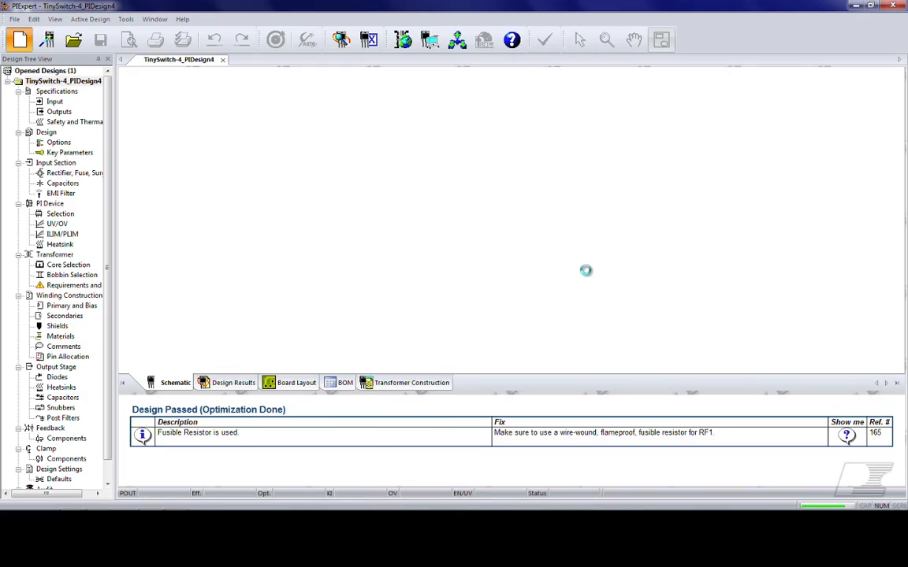